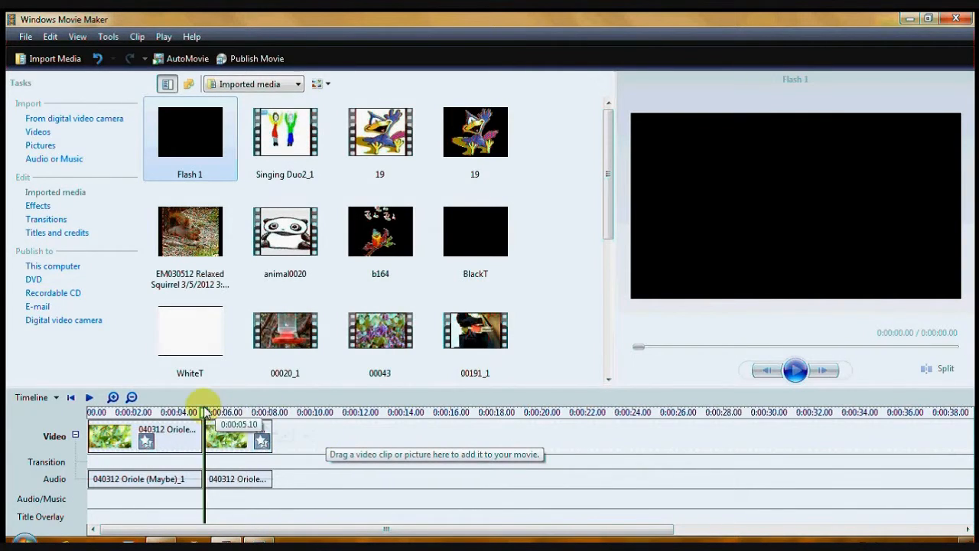
- Place the playhead at the bird-footage split and preview the frame there
left_click(796, 369)
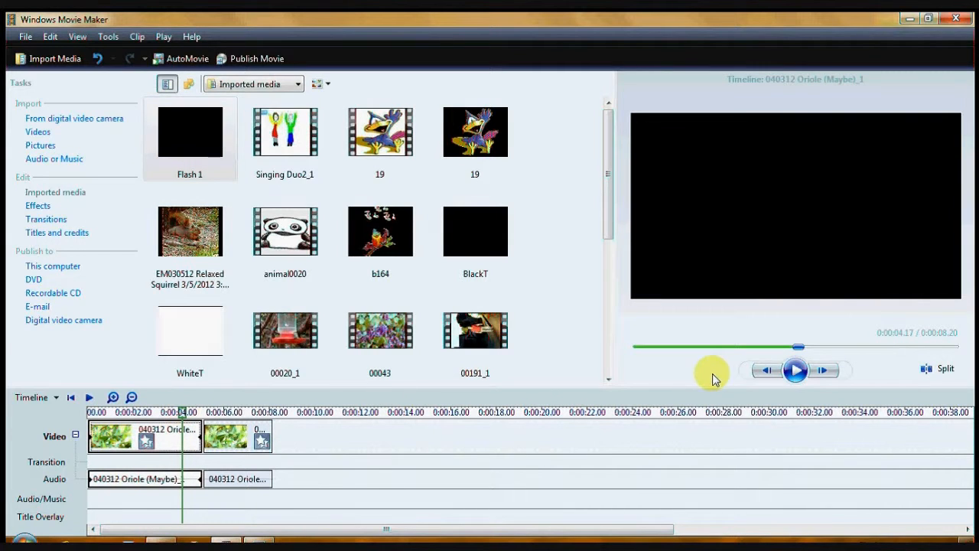
left_click(796, 368)
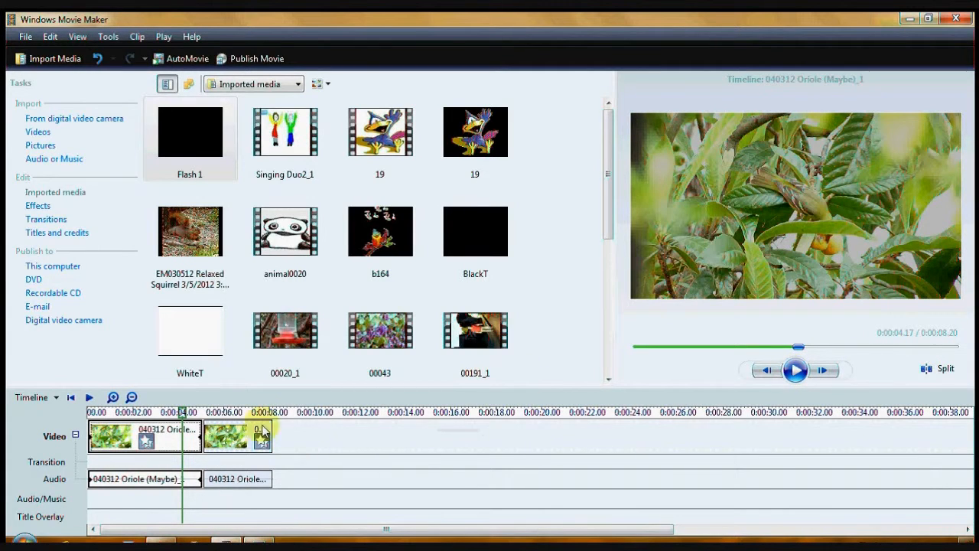
mouse_move(201, 449)
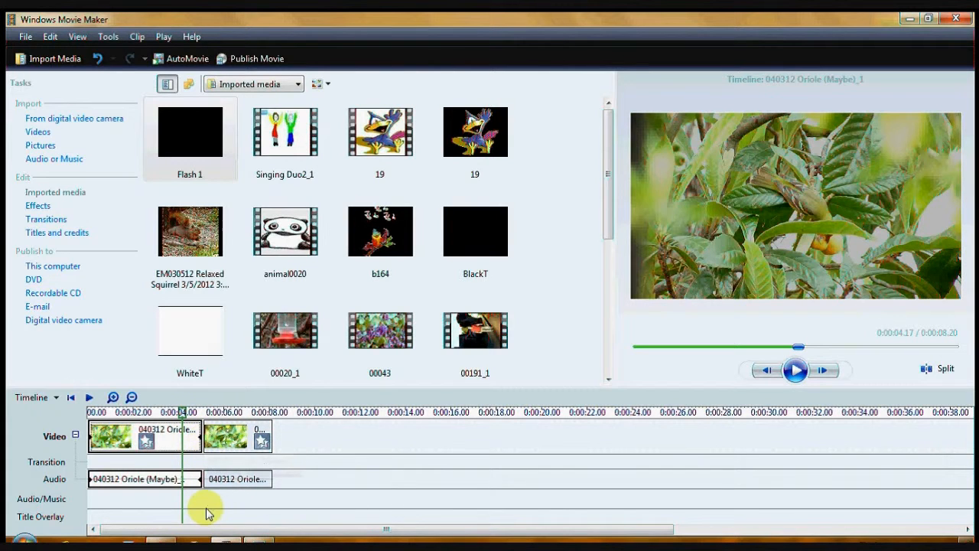
mouse_move(692, 392)
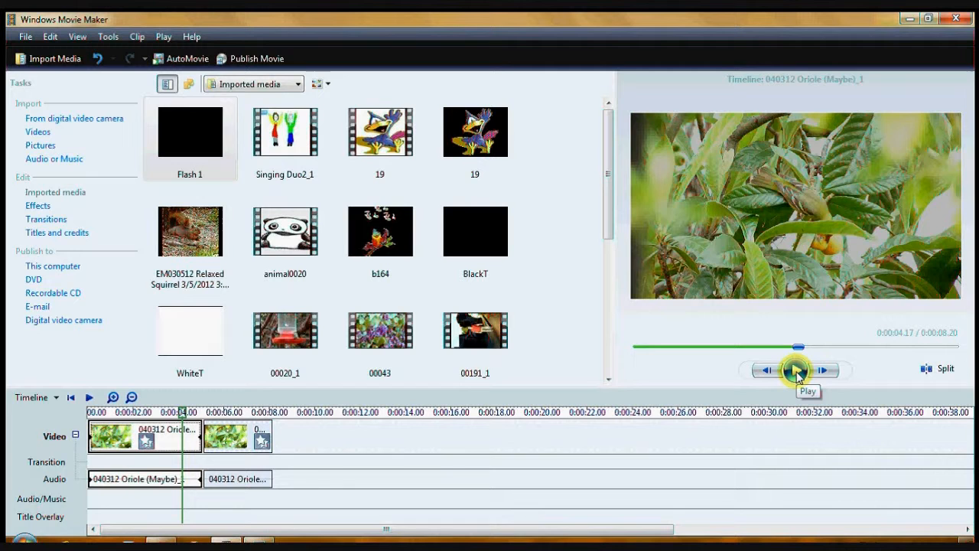
left_click(796, 369)
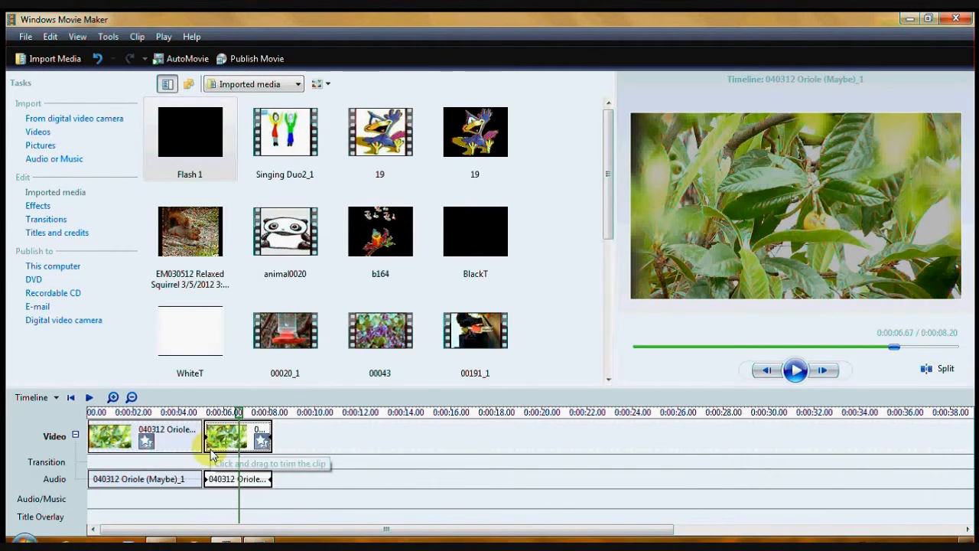
mouse_move(182, 135)
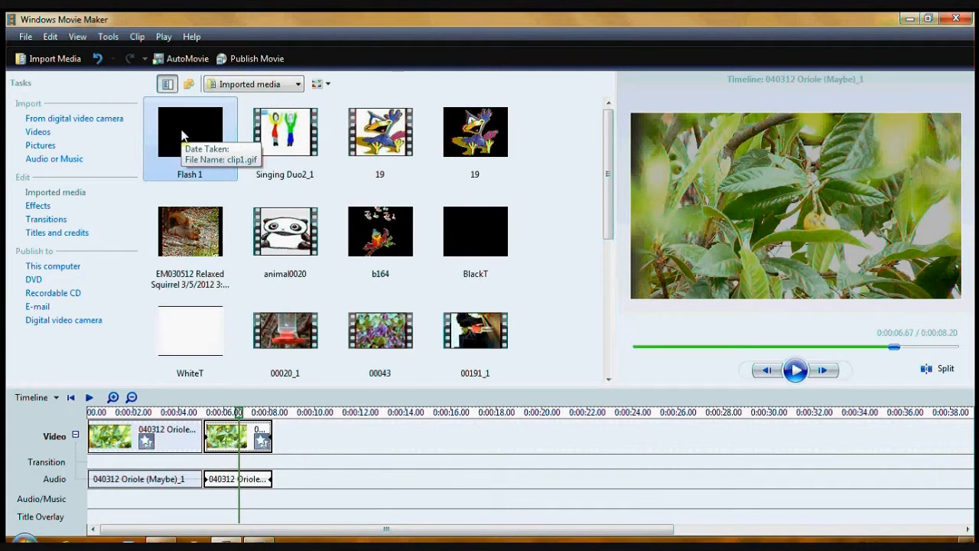
mouse_move(183, 134)
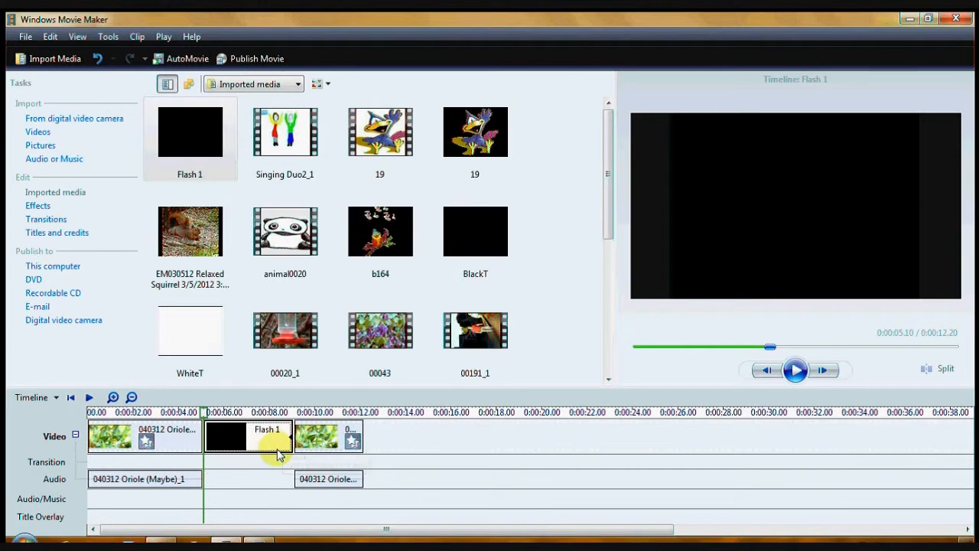
mouse_move(279, 451)
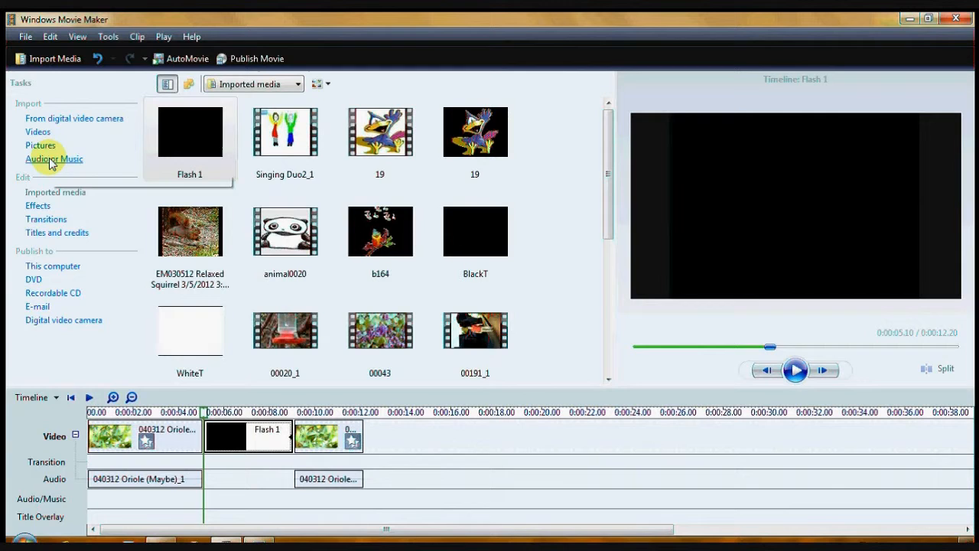
- Import the Flashbang-Kibblesbob sound file into the collection
left_click(54, 158)
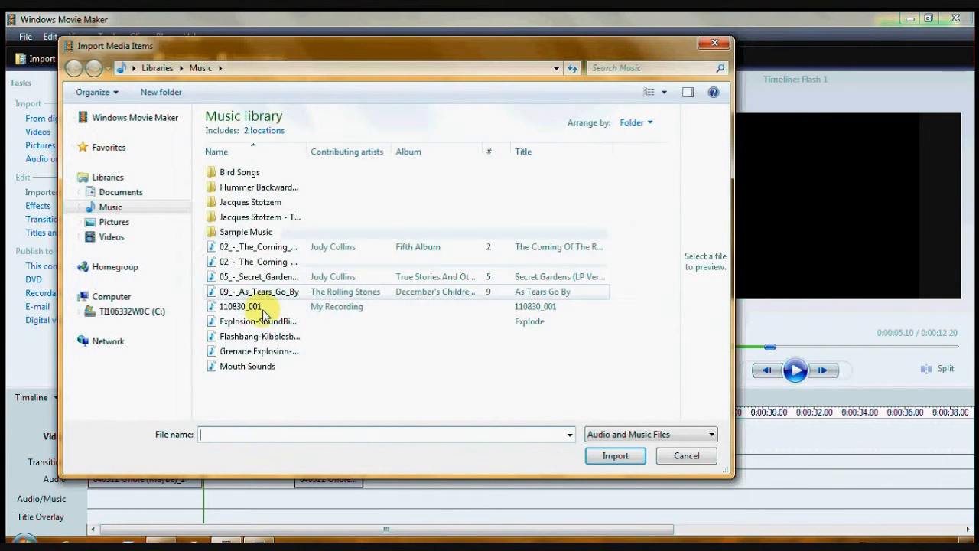
left_click(259, 337)
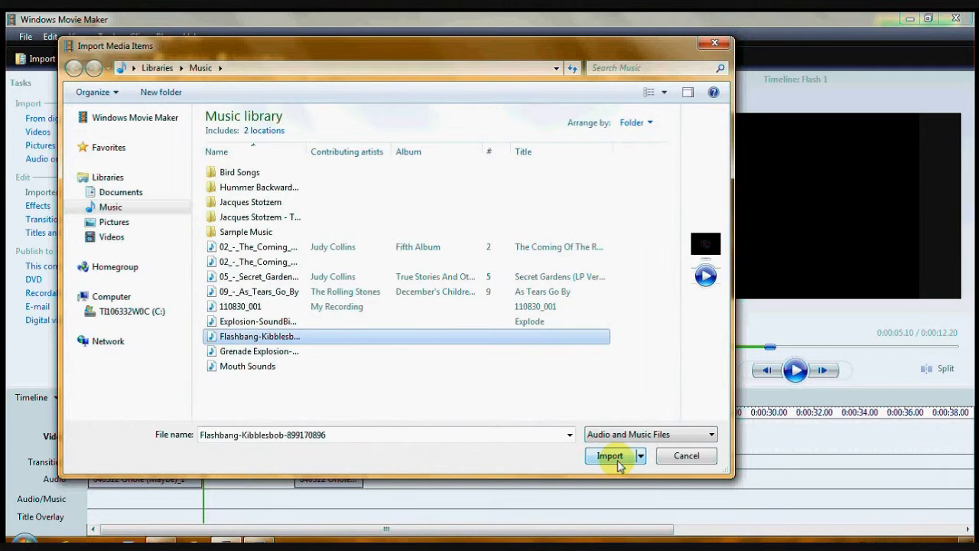
left_click(609, 456)
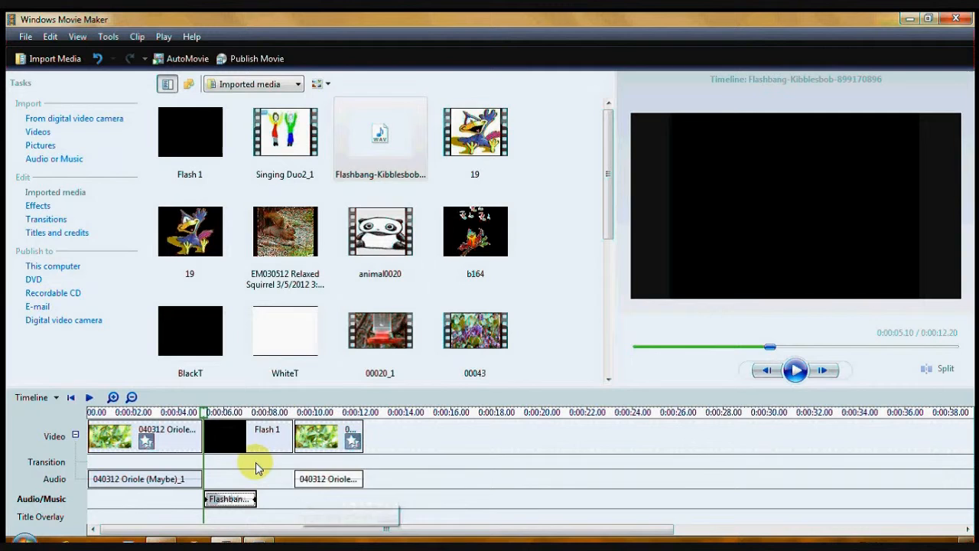
- Show the Transitions collection and scroll down to Compositing (A add B)
left_click(46, 219)
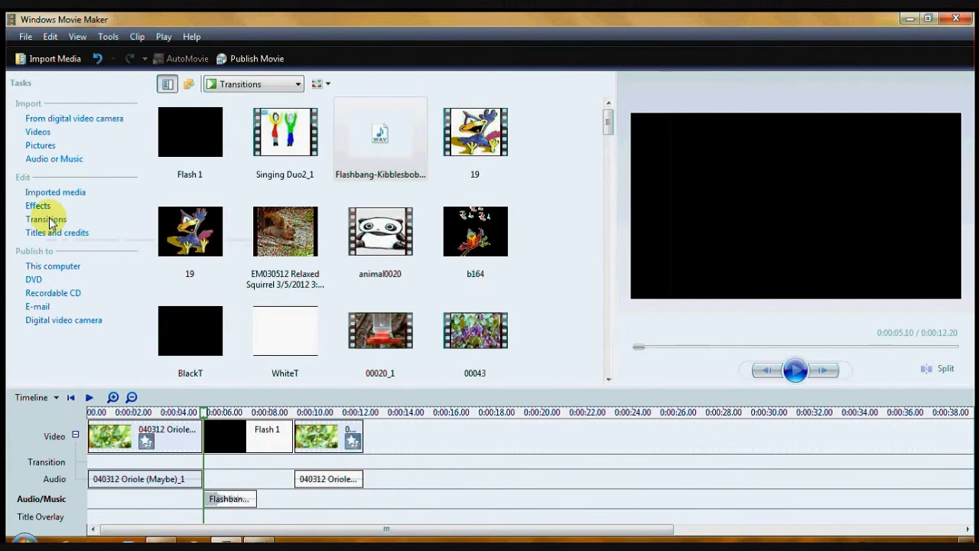
scroll("down", 3)
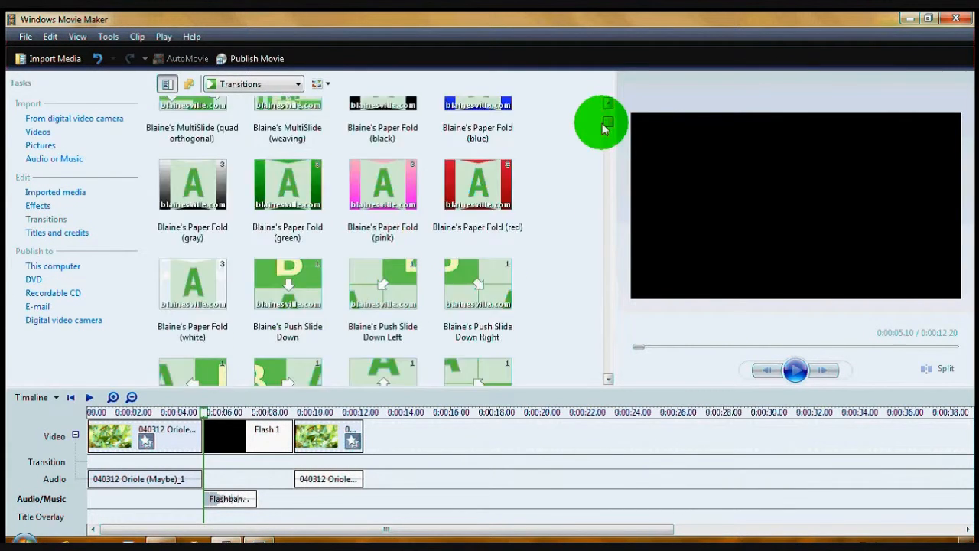
scroll("down", 3)
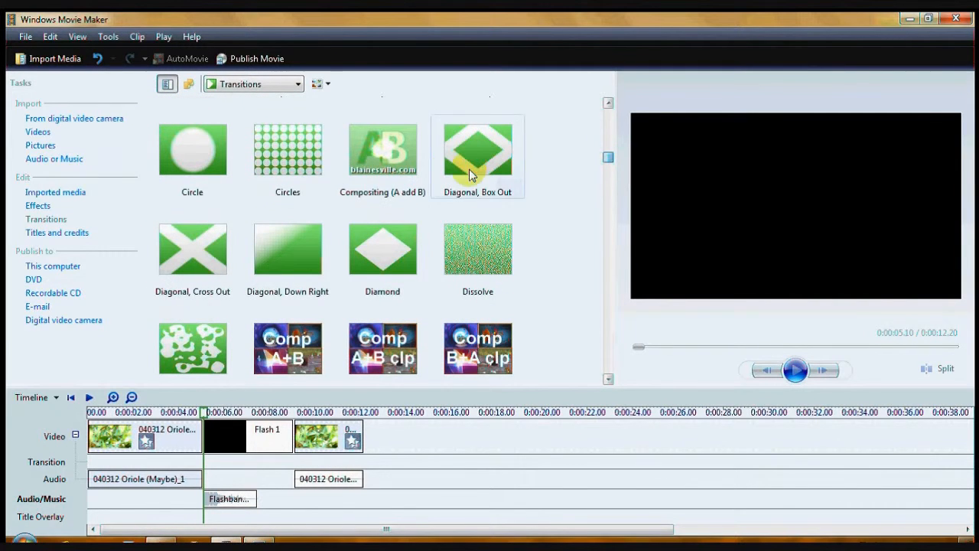
mouse_move(425, 205)
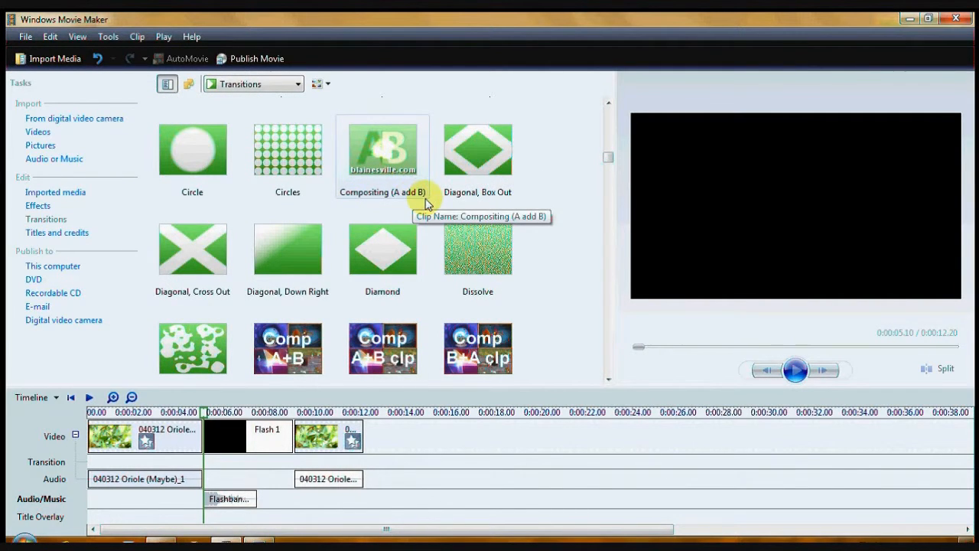
mouse_move(172, 437)
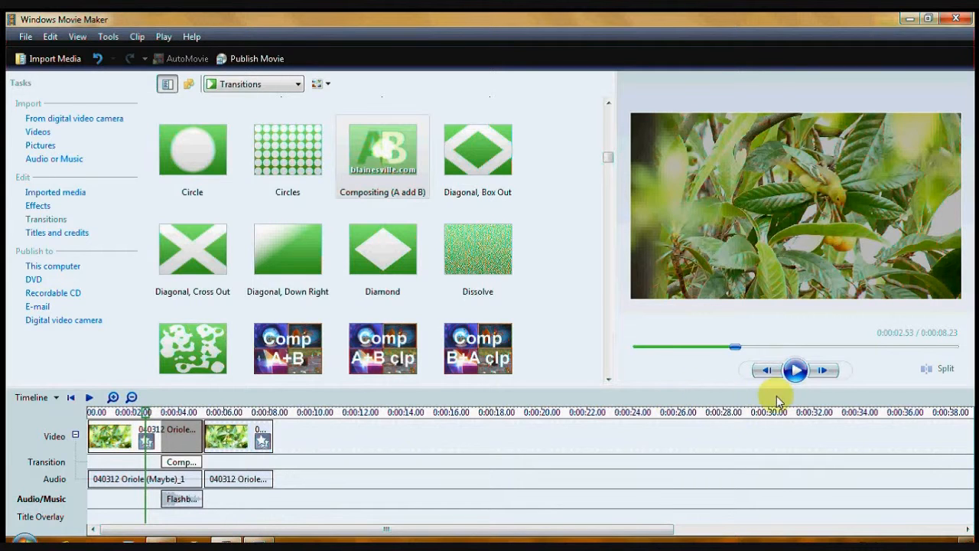
- Remove the Compositing transition and select the Flash 1 explosion clip for trimming
left_click(796, 369)
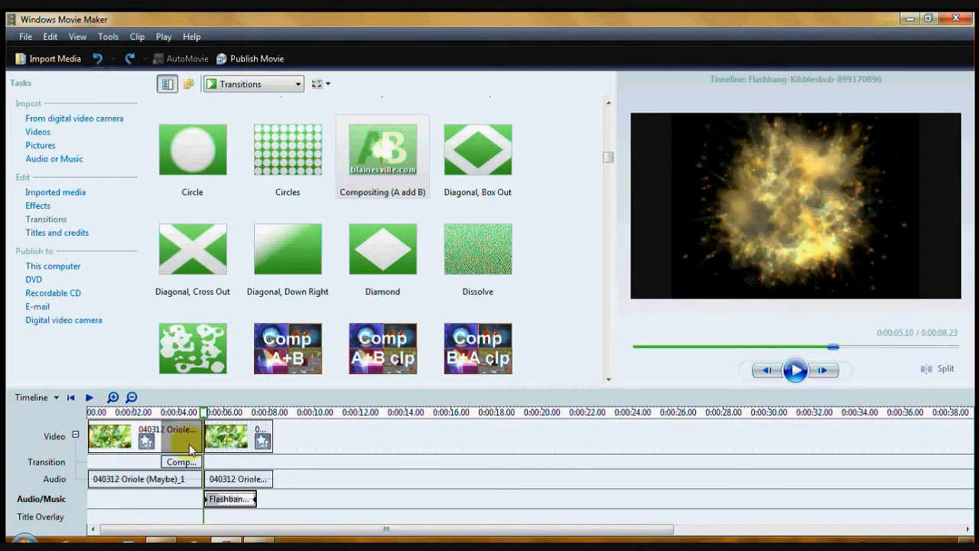
right_click(191, 450)
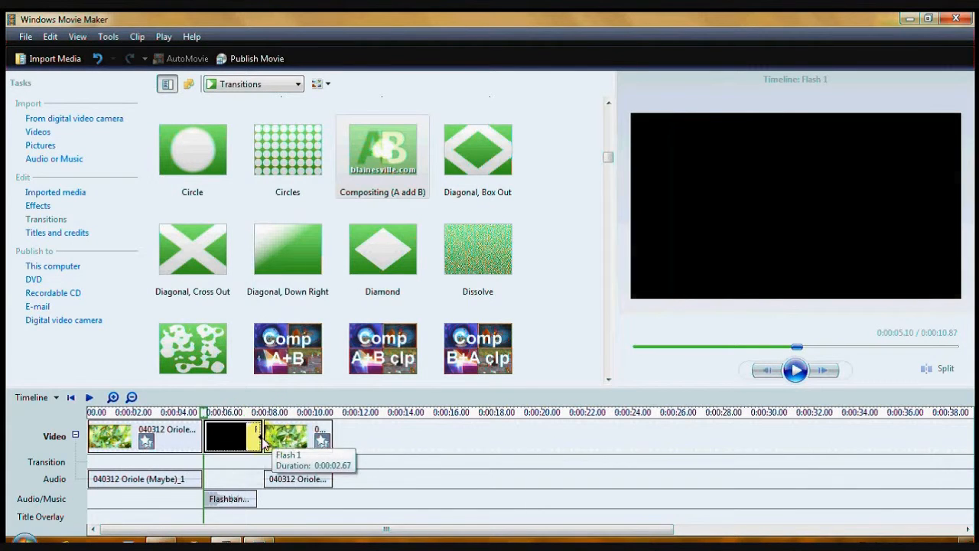
left_click(230, 499)
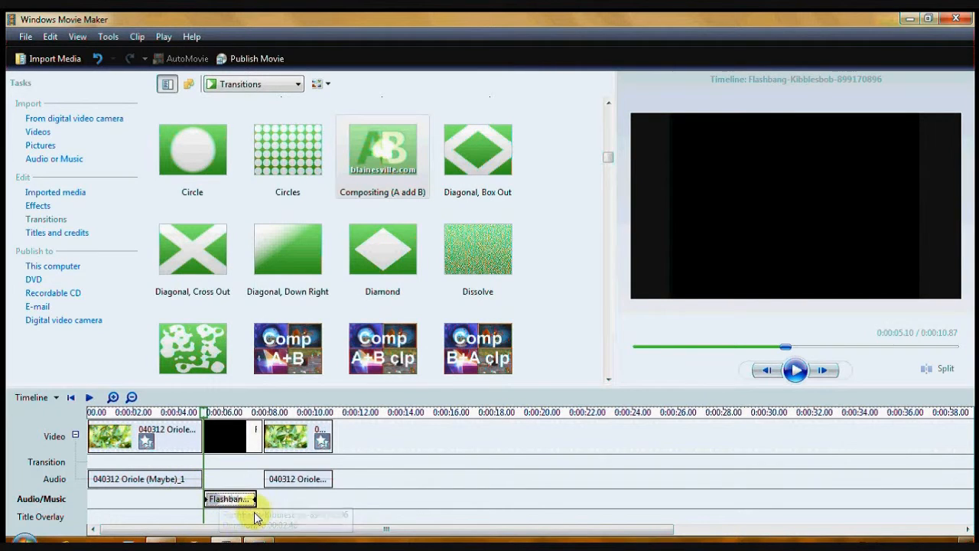
mouse_move(69, 233)
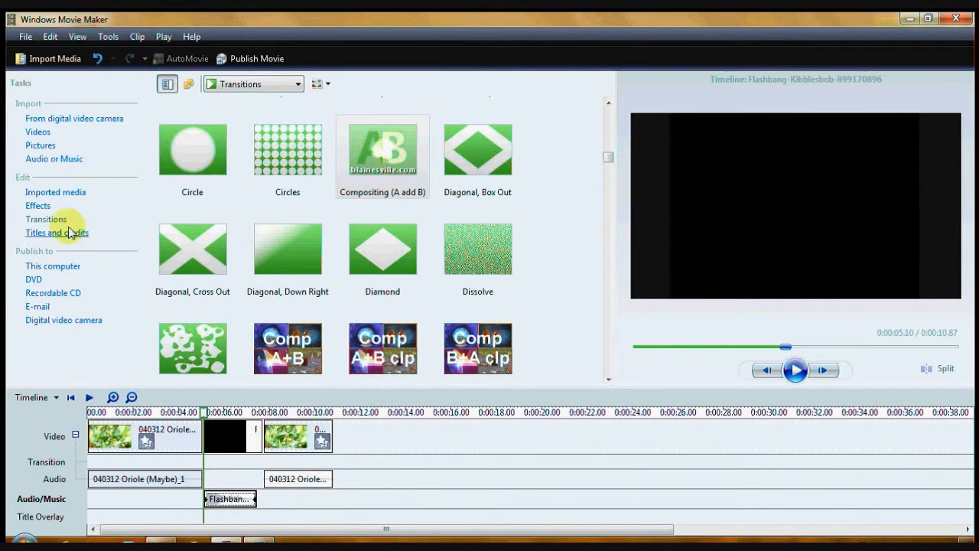
mouse_move(606, 161)
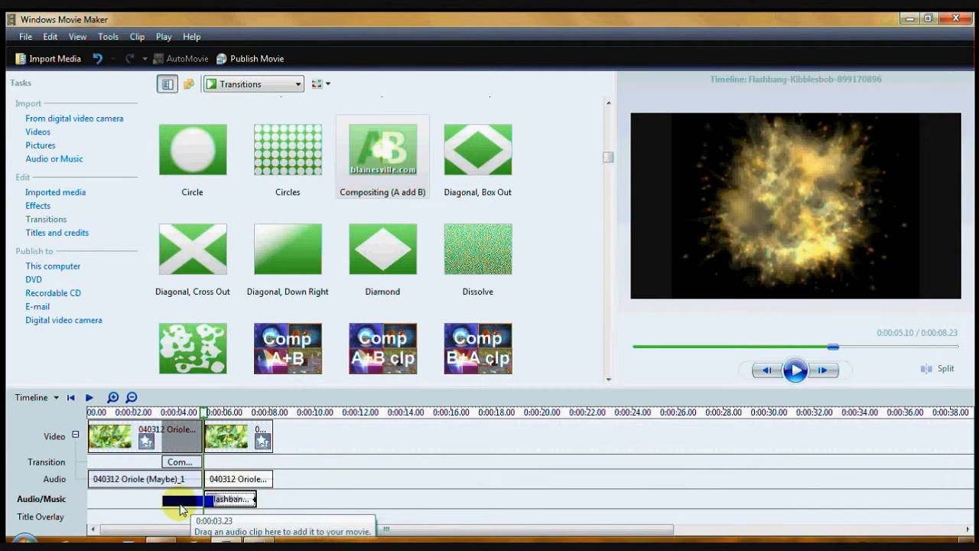
- Move the Flashbang sound to the split point and preview from just before it
left_click_drag(184, 499, 215, 502)
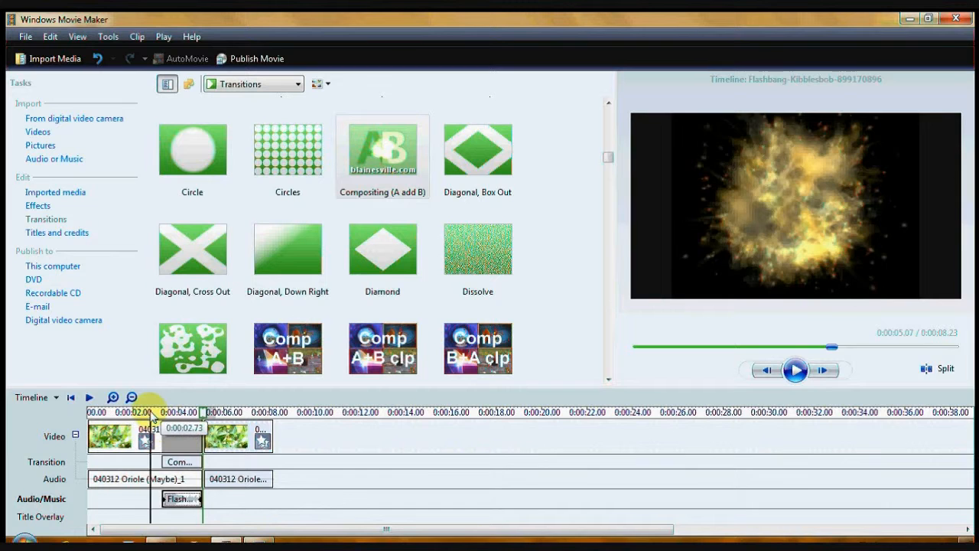
left_click(796, 368)
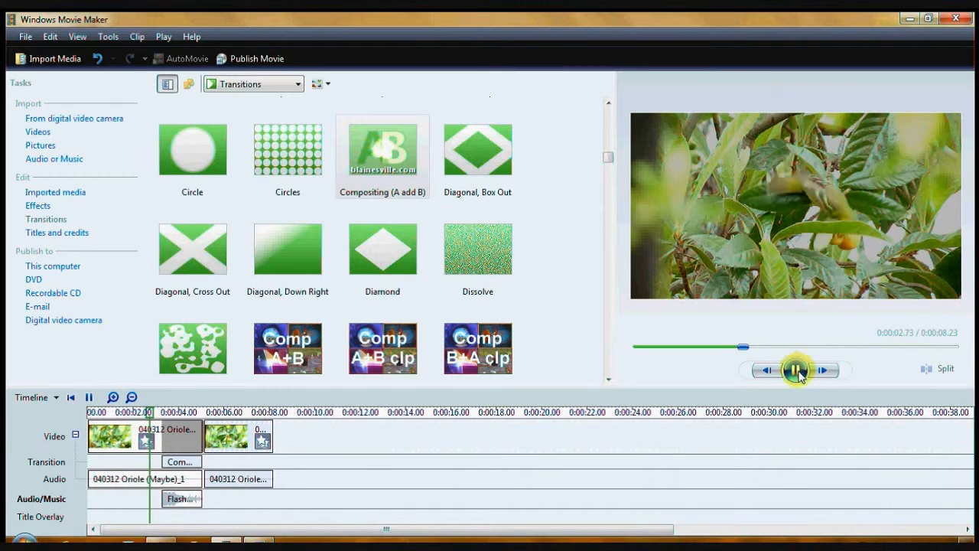
left_click(796, 369)
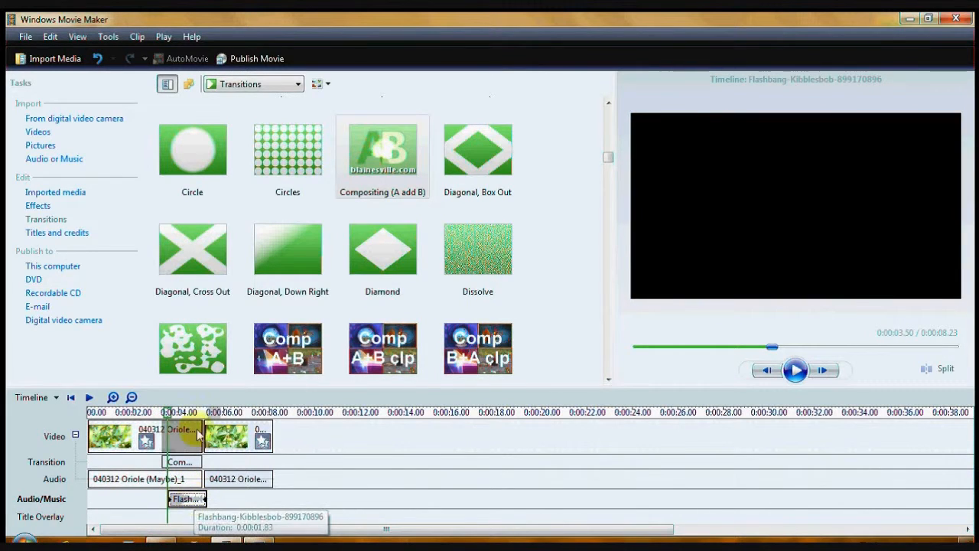
left_click(795, 369)
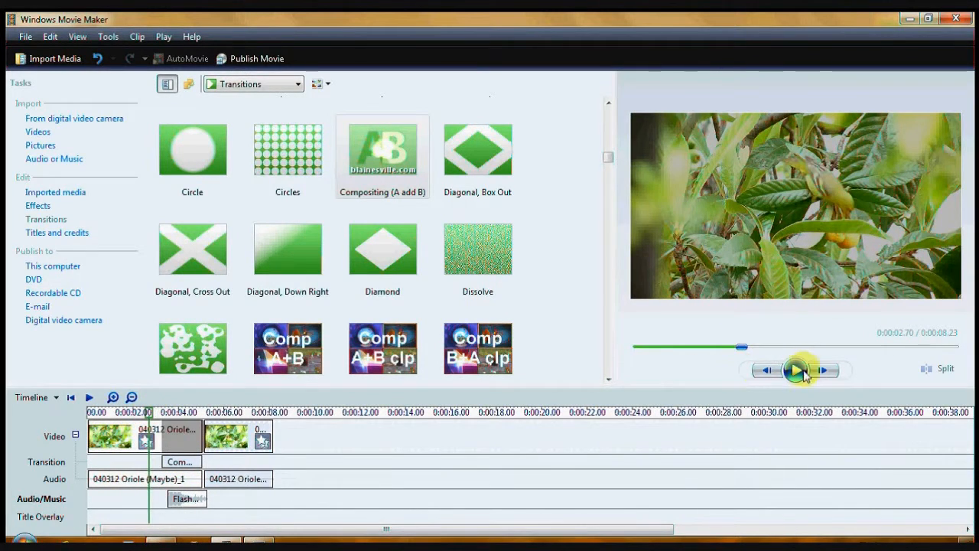
left_click(796, 369)
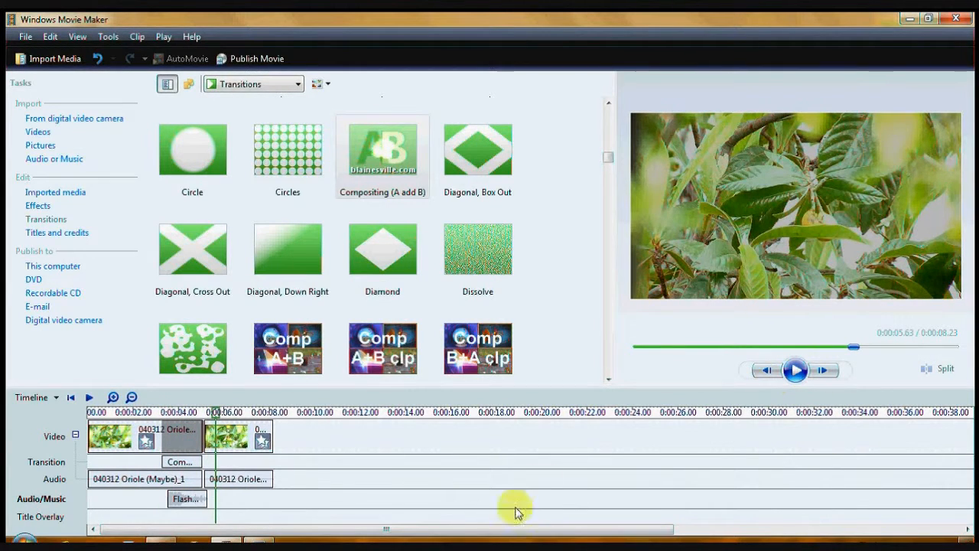
- Nudge the Flashbang clip again and replay the preview from before the split, then pause
left_click(181, 499)
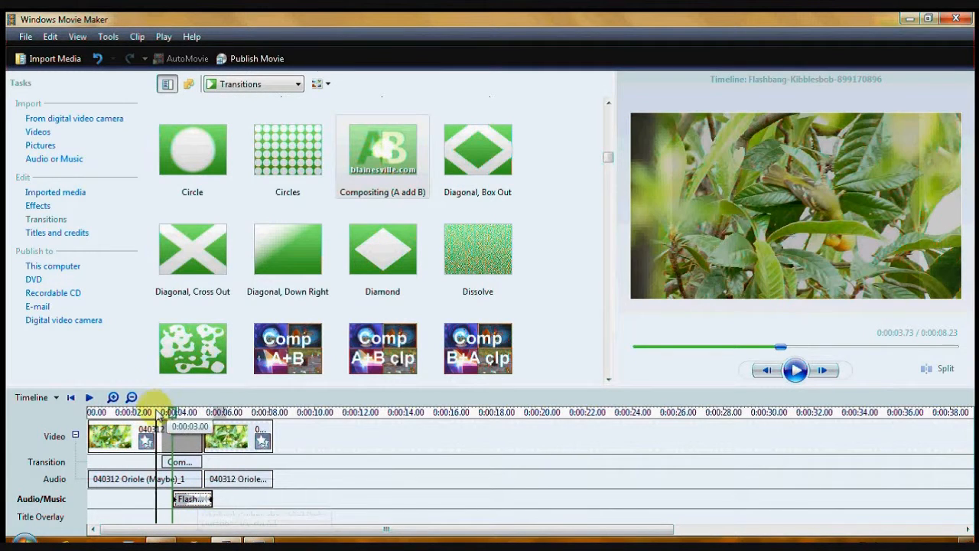
left_click(798, 372)
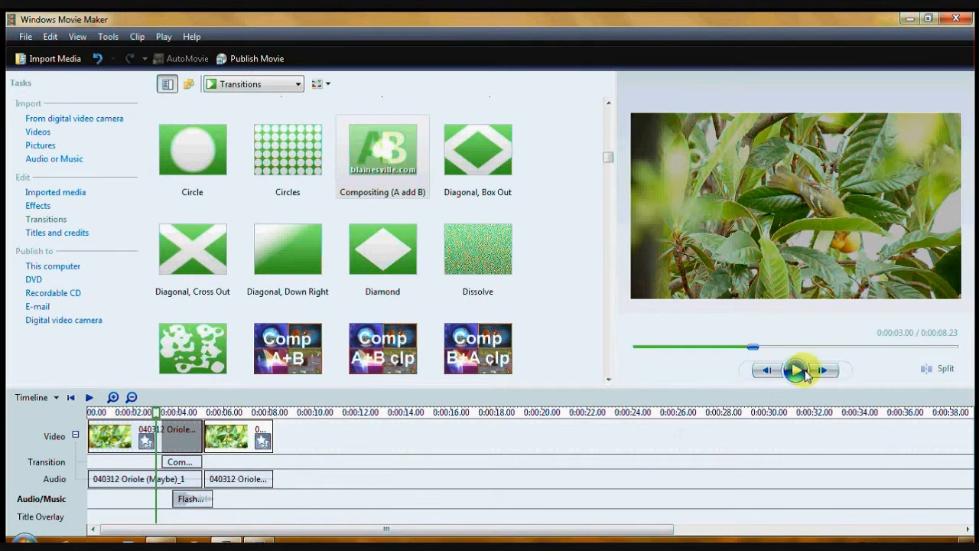
left_click(796, 369)
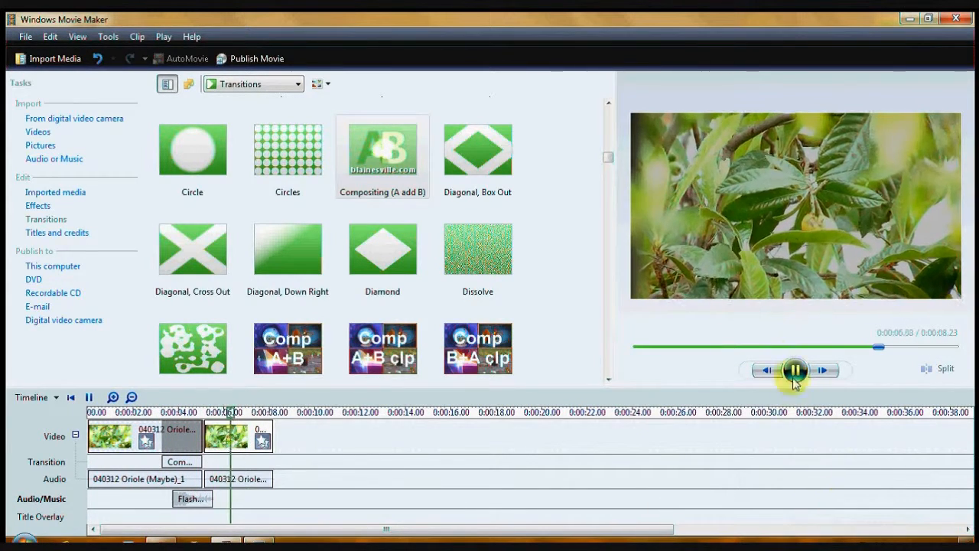
left_click(796, 369)
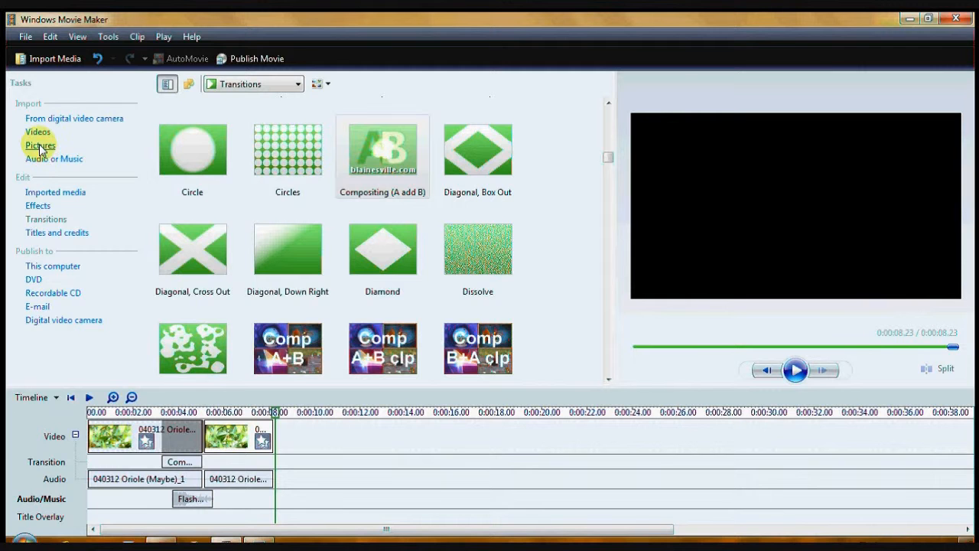
- Import the FlashGordon 3 video clip into the collection
left_click(37, 135)
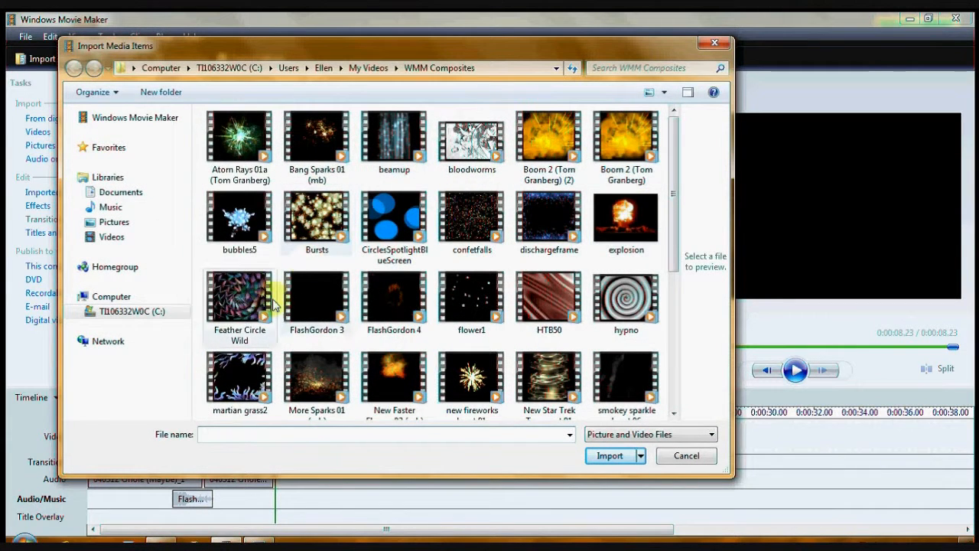
left_click(316, 294)
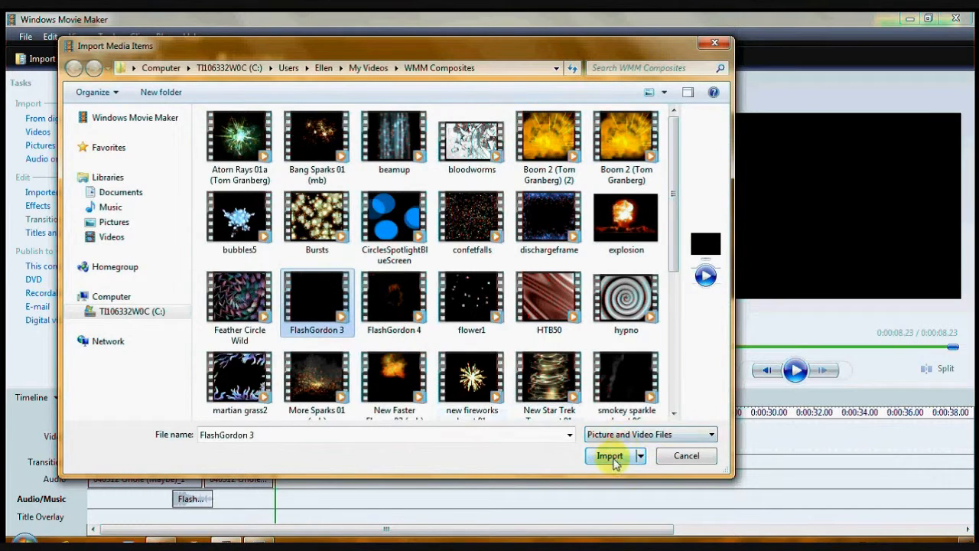
left_click(609, 456)
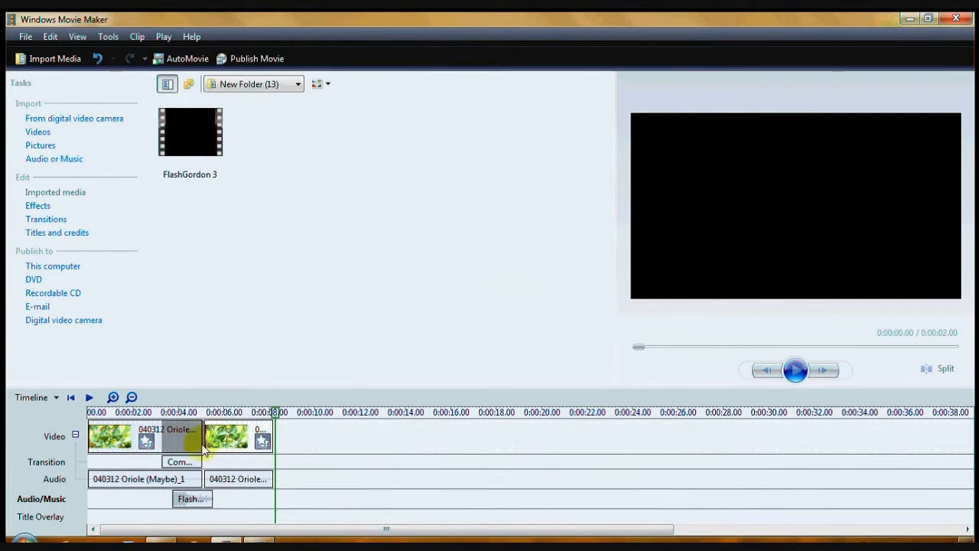
- Add FlashGordon 3 to the timeline between the two Oriole clips via its context options
right_click(226, 436)
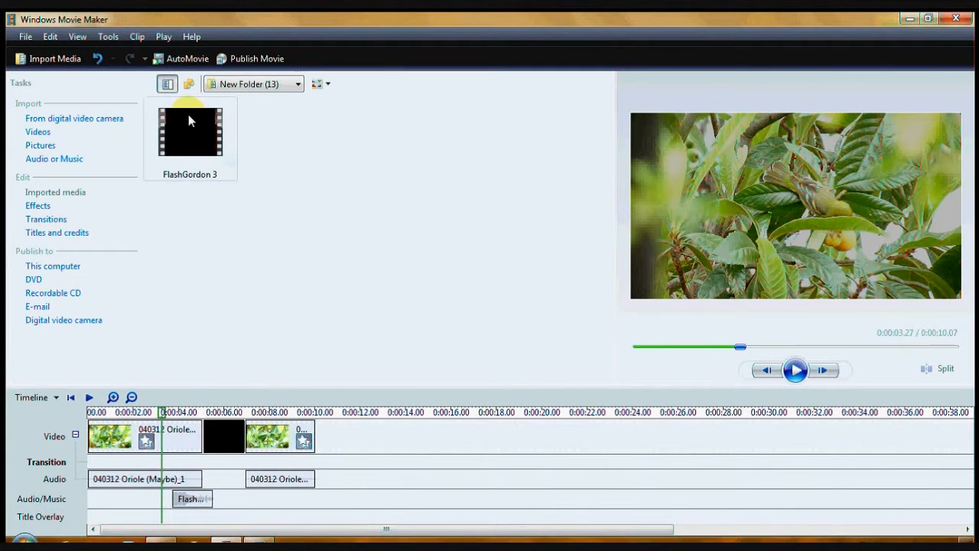
right_click(224, 437)
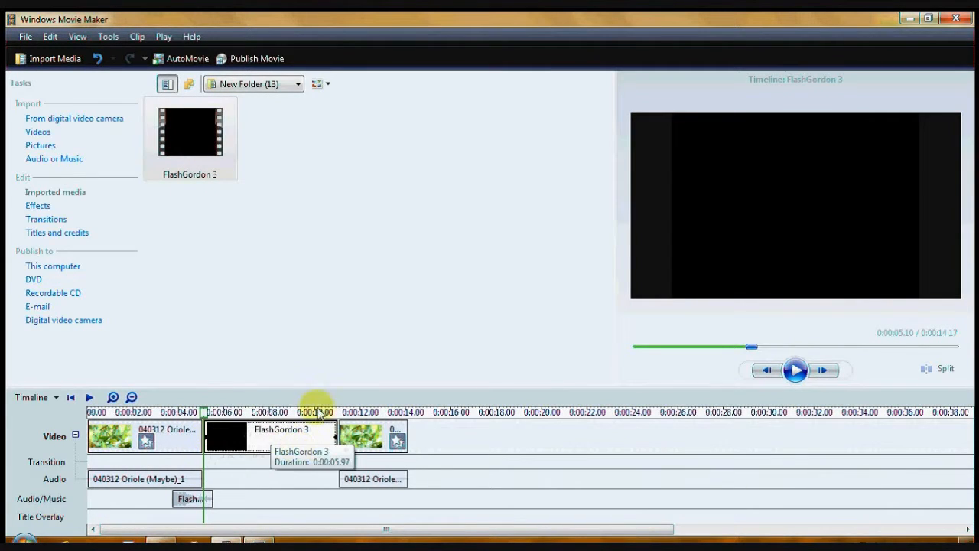
- Return to the Transitions collection and remove the FlashGordon 3 clip from the timeline
left_click(46, 219)
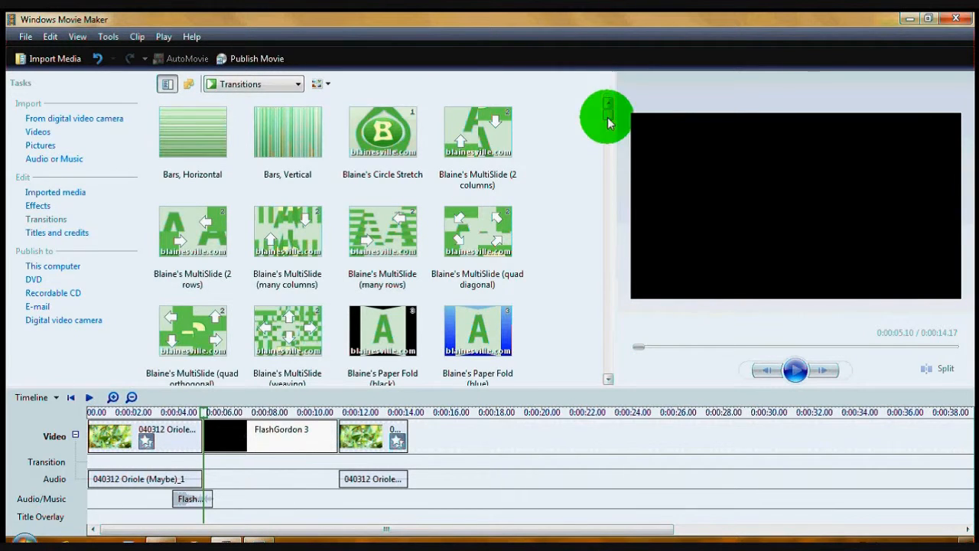
scroll("down", 3)
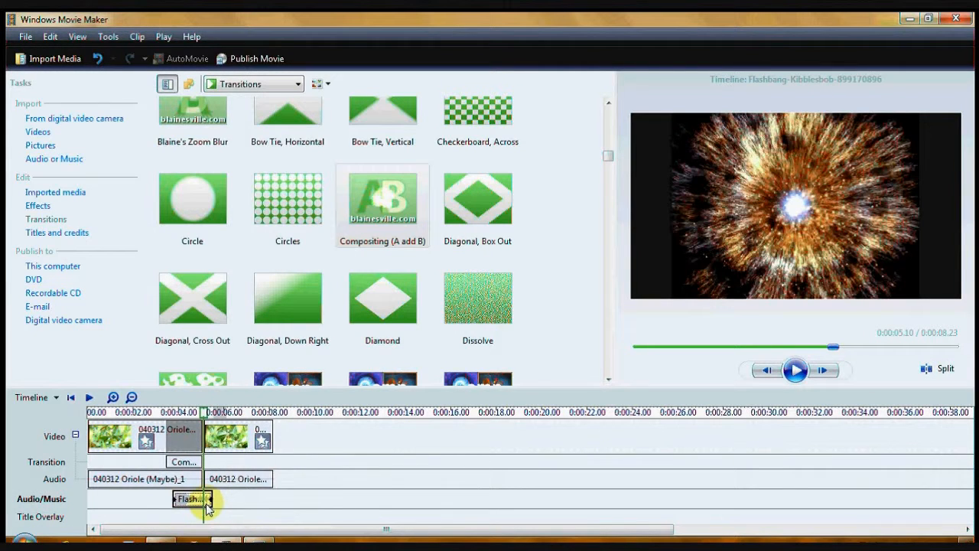
left_click(152, 413)
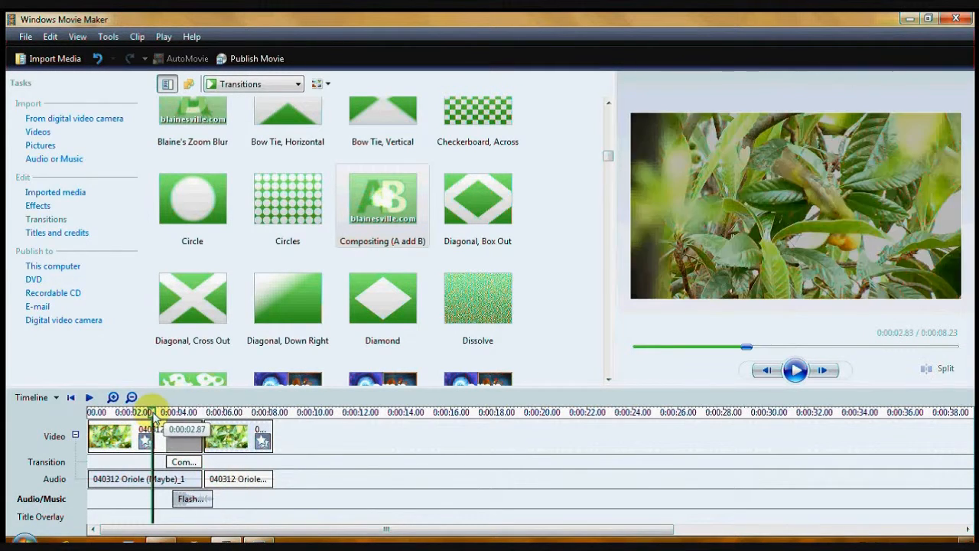
- Preview the bird clips with the compositing transition and flashbang sound from before the split
left_click(796, 369)
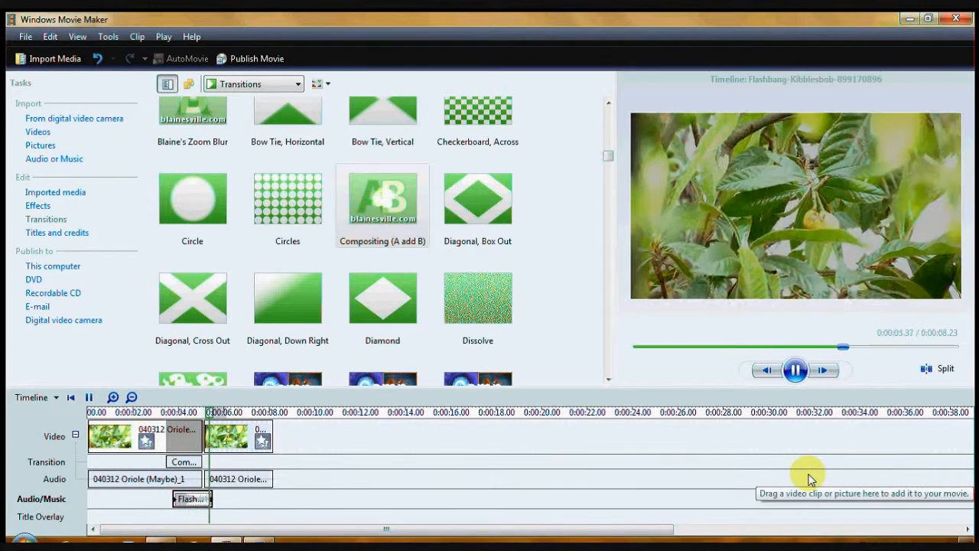
left_click(795, 368)
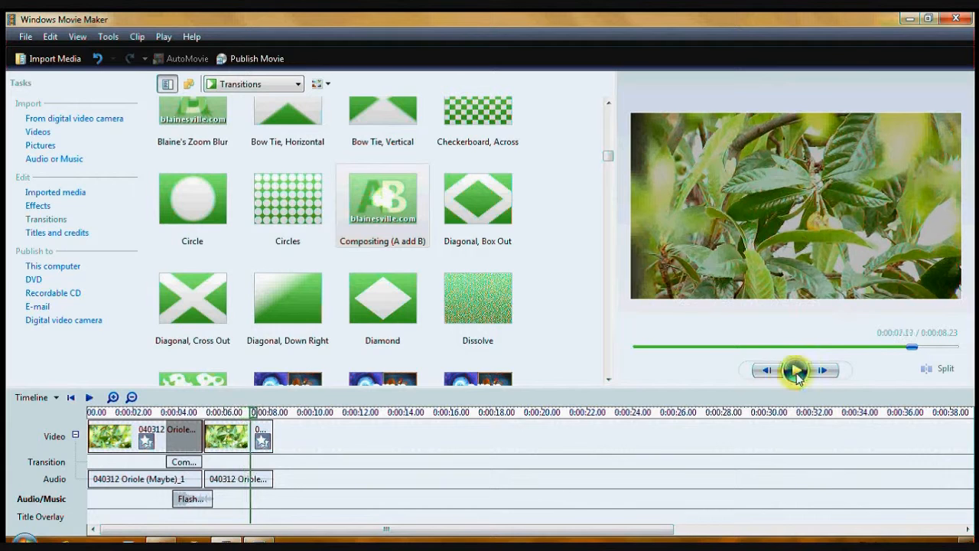
left_click(796, 369)
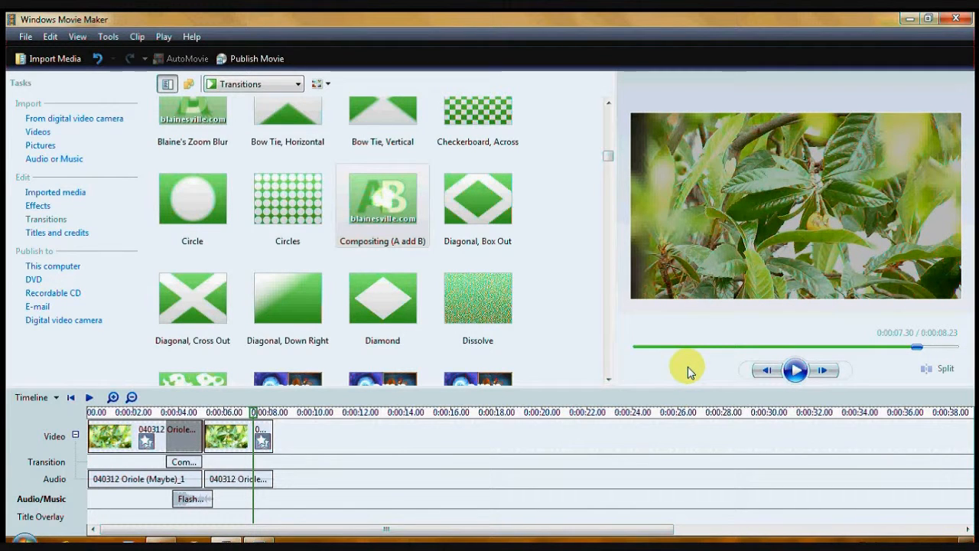